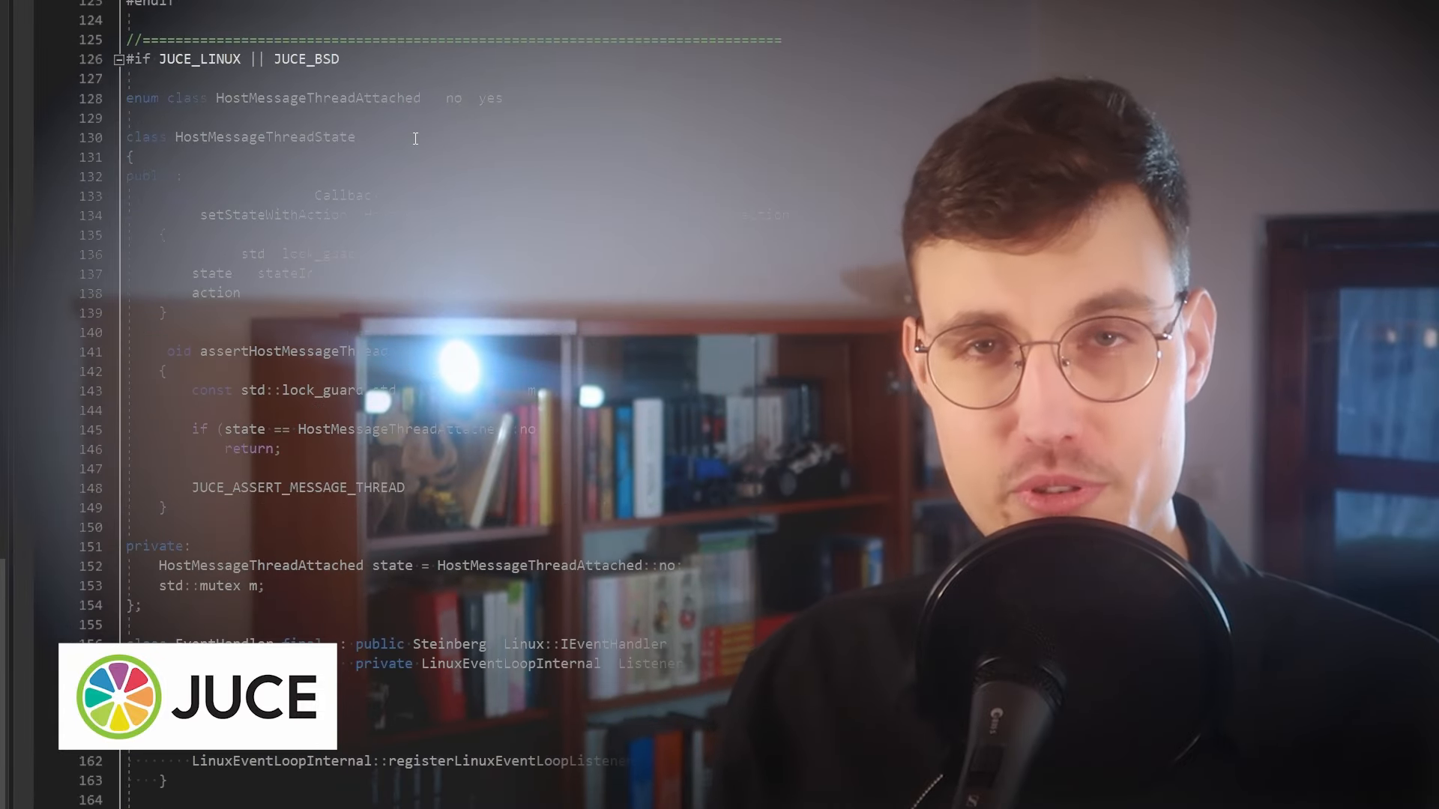
Step: Open the juce-framework/JUCE repository from the Google results and scroll down its page
scroll(down, 3)
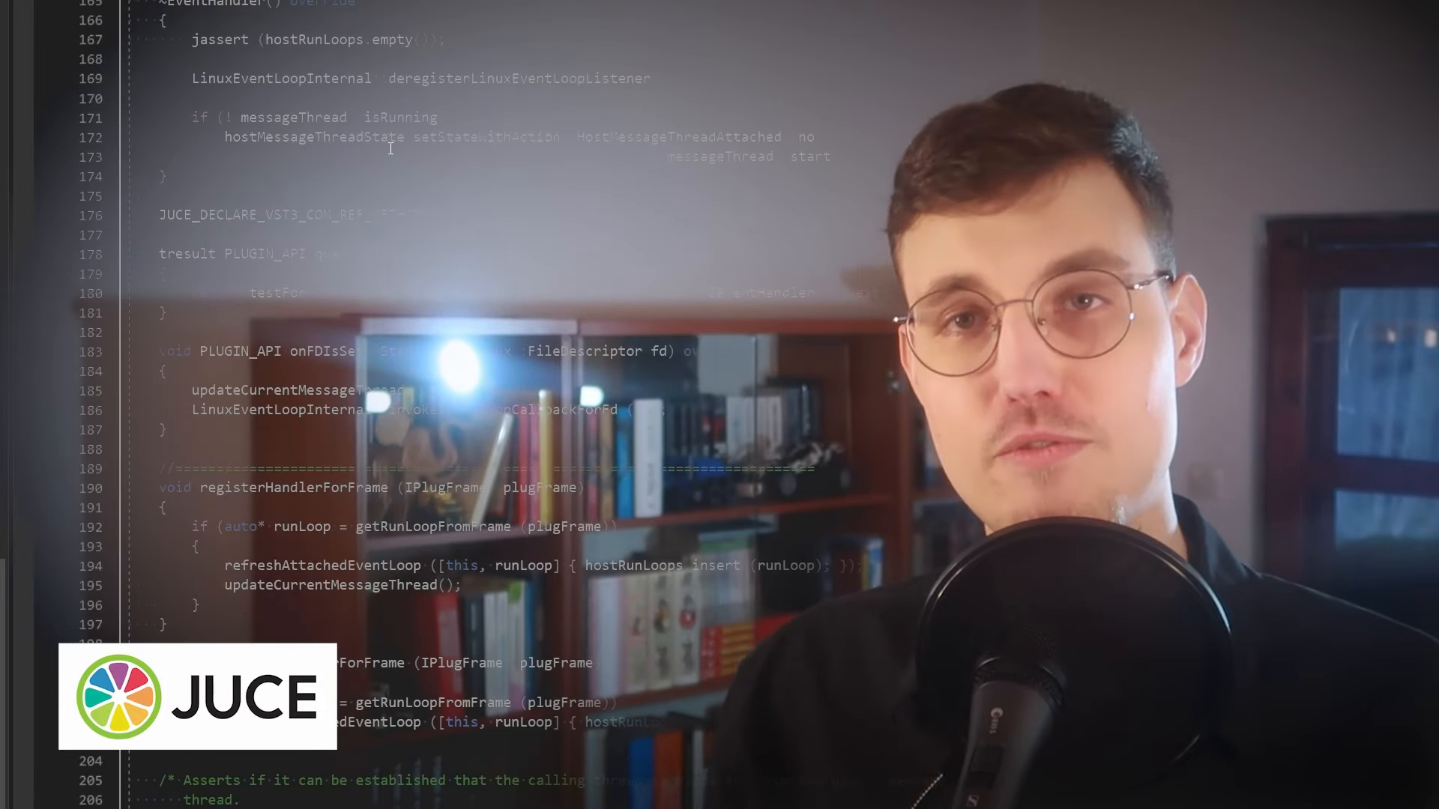
scroll(down, 3)
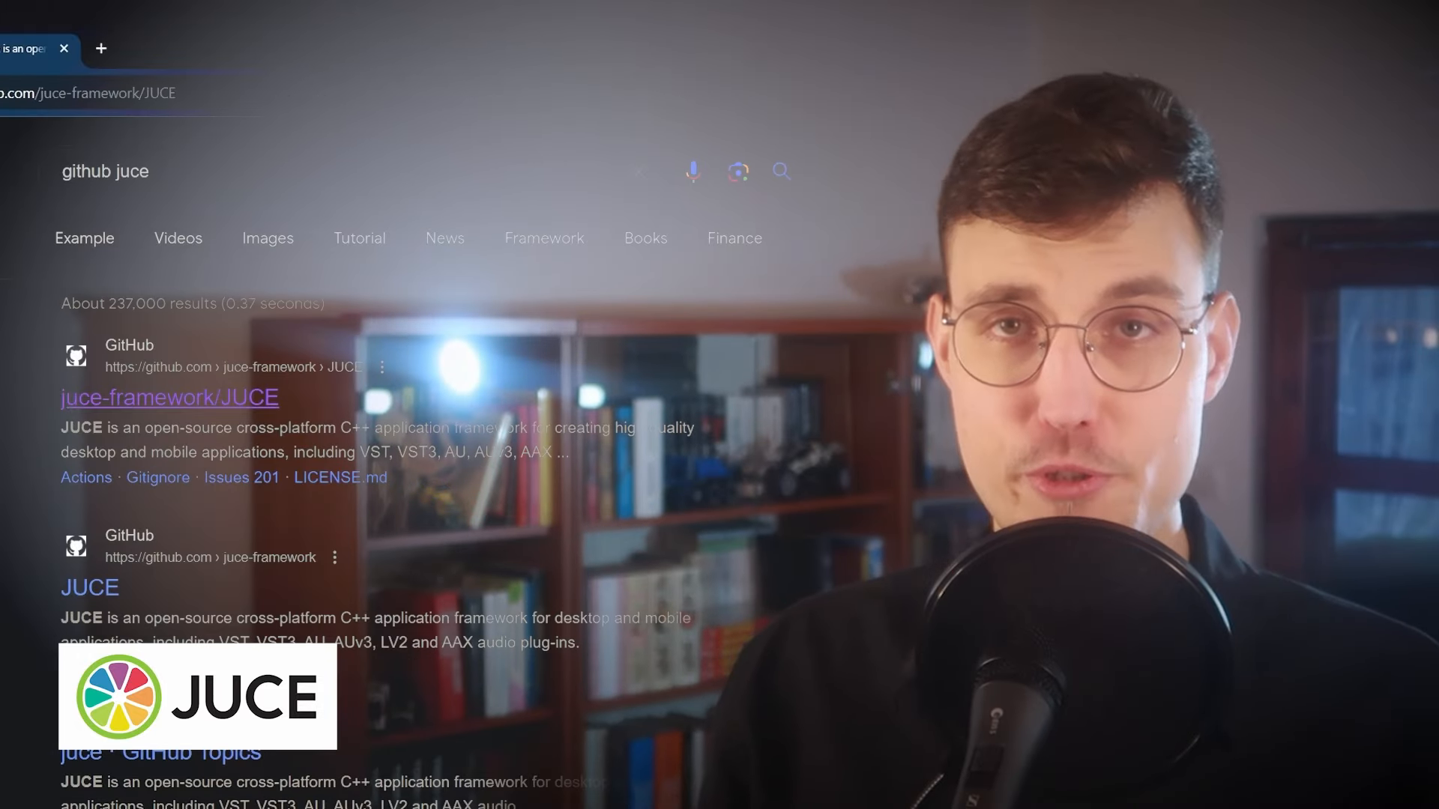
click(168, 397)
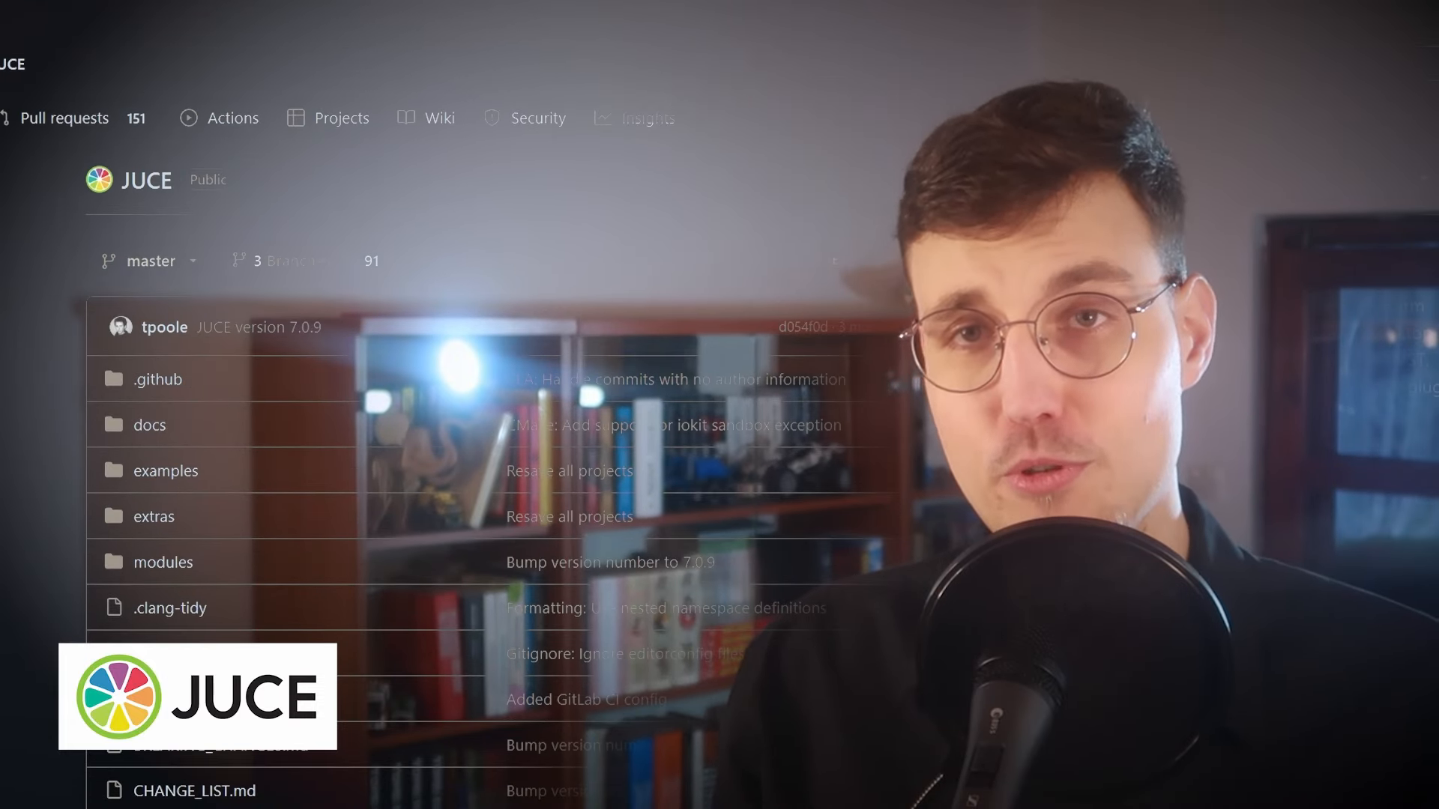
scroll(down, 3)
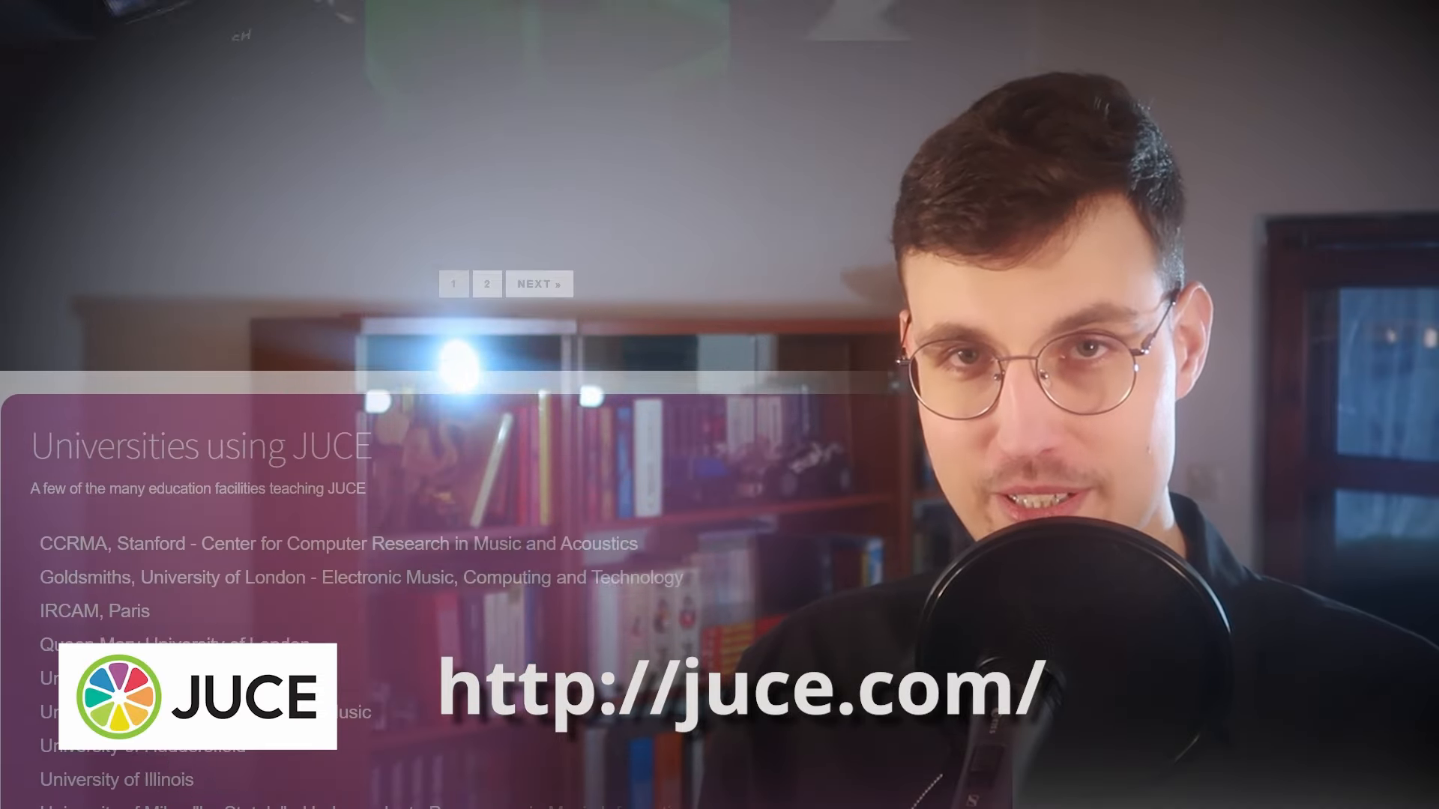
Step: Scroll juce.com past the universities list to the Get JUCE, Documentation and Forum links
scroll(down, 3)
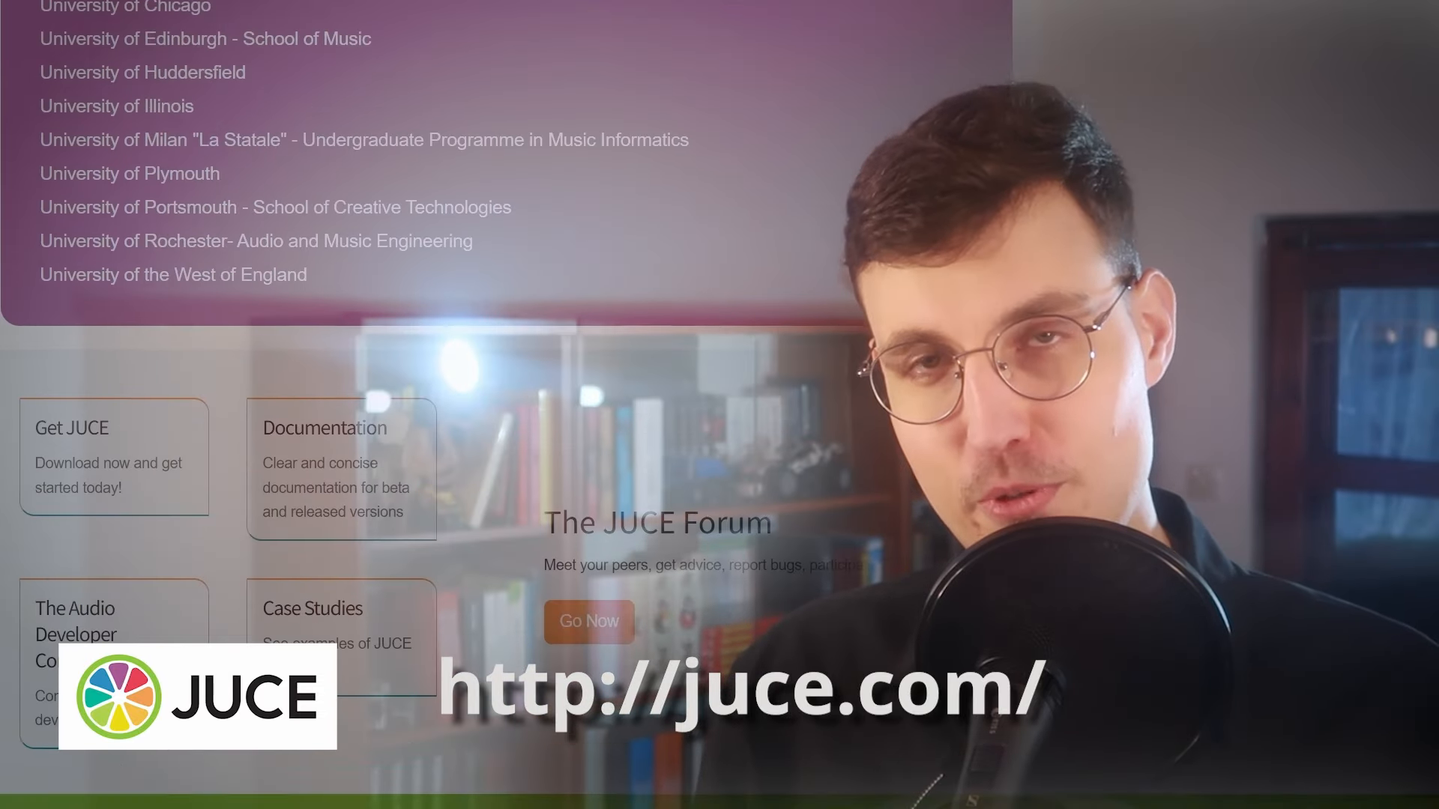